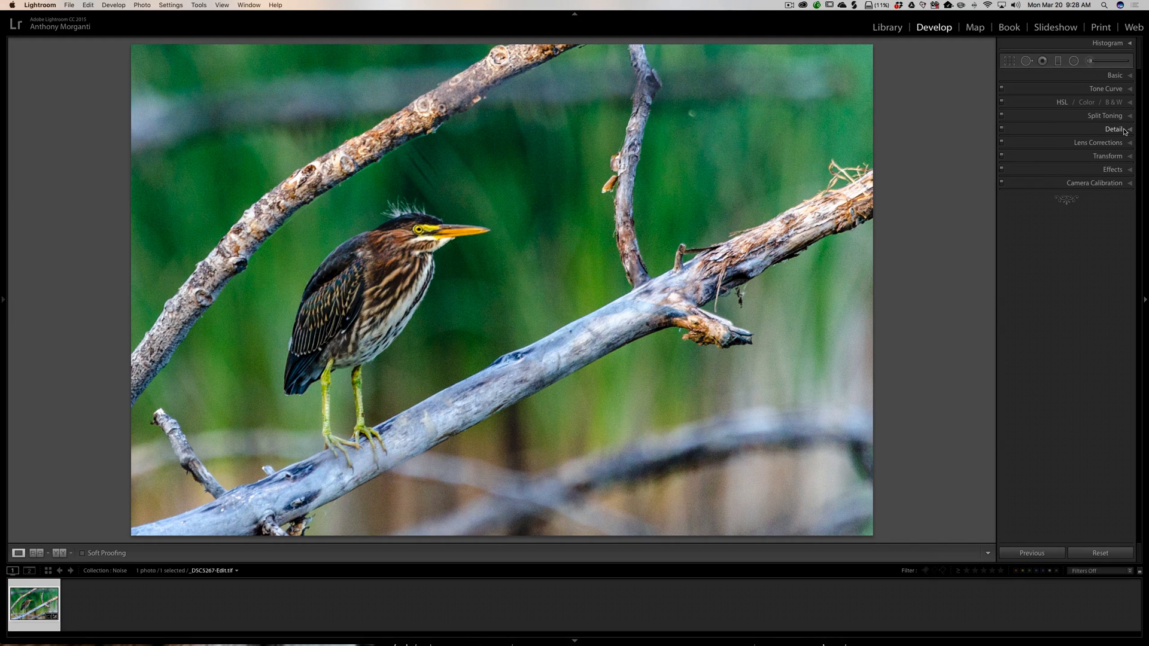
# - Select the Adjustment Brush with Noise at 100 for the green background
pyautogui.click(1090, 61)
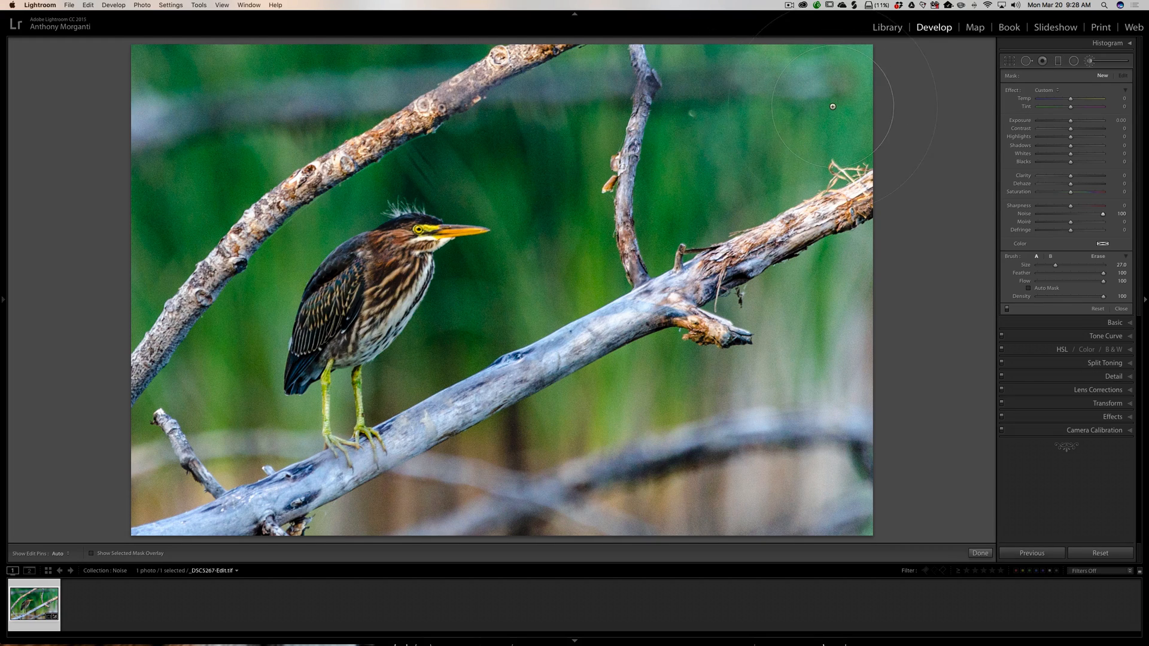
pyautogui.moveTo(852, 88)
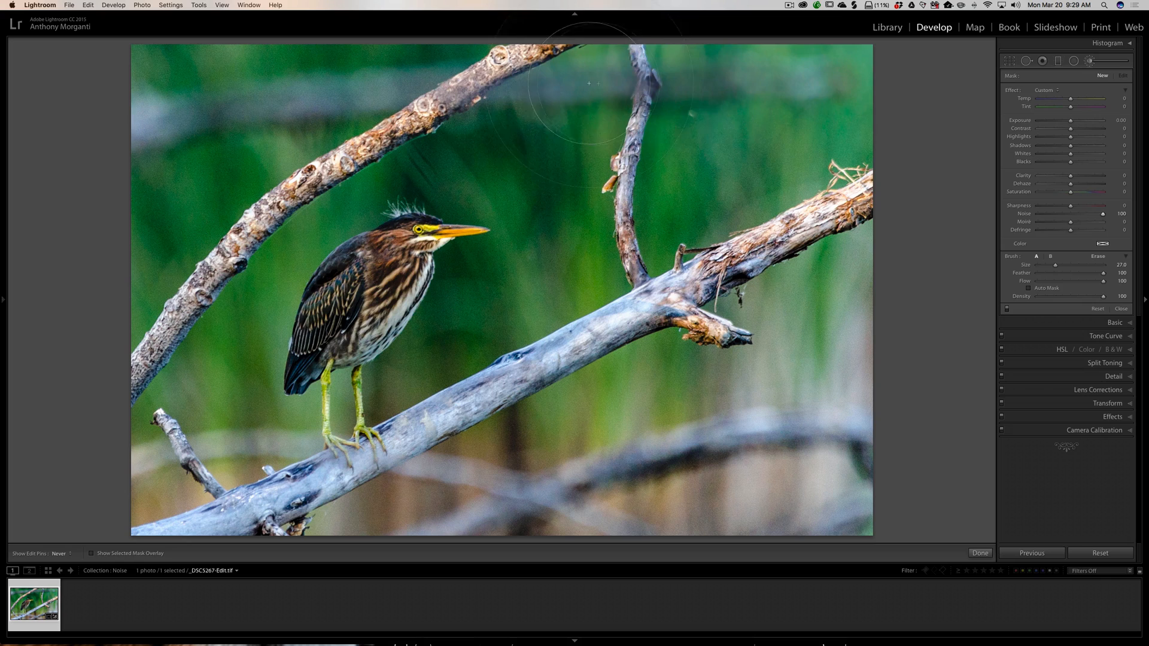
pyautogui.moveTo(601, 232)
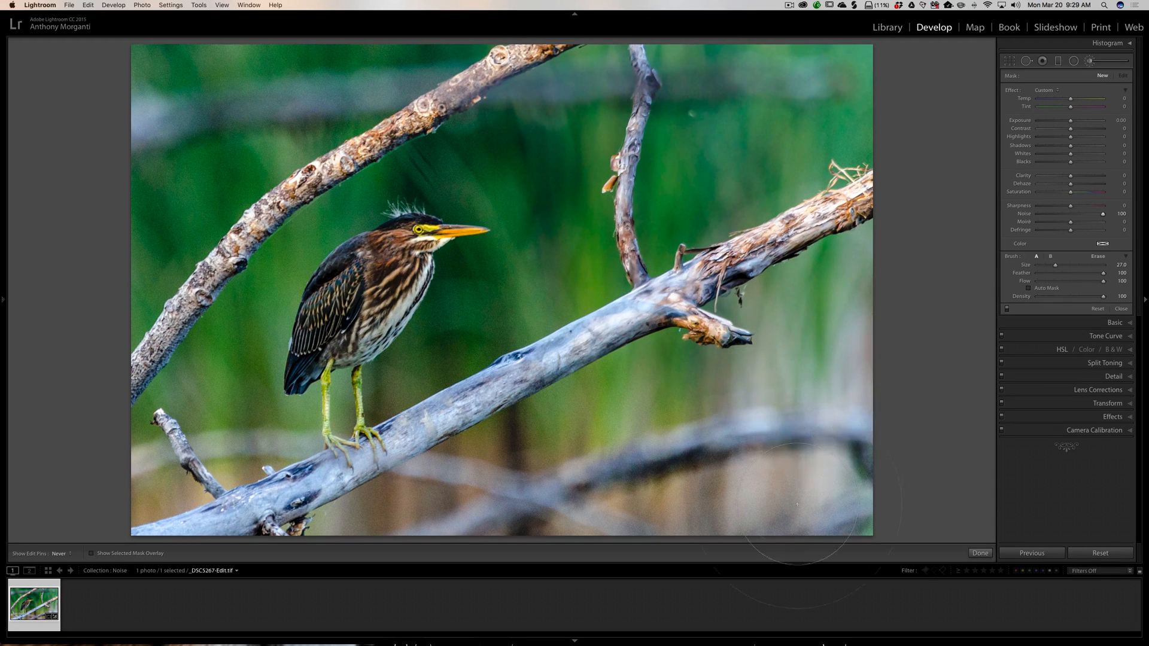
pyautogui.moveTo(526, 406)
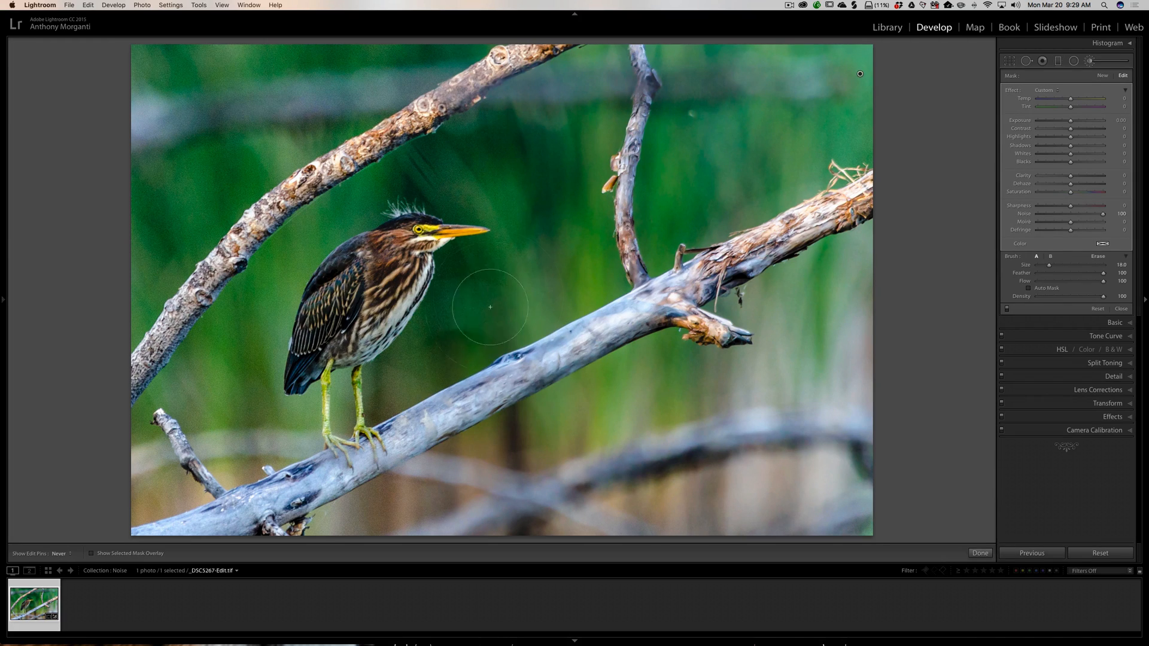
pyautogui.moveTo(404, 394)
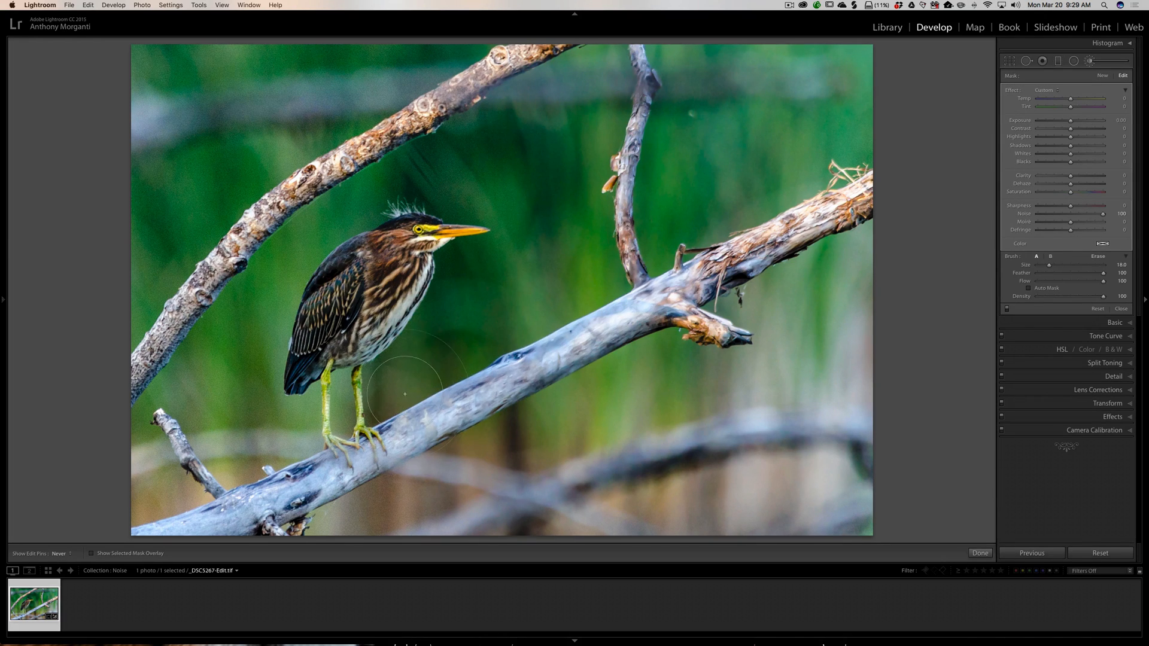
pyautogui.moveTo(154, 373)
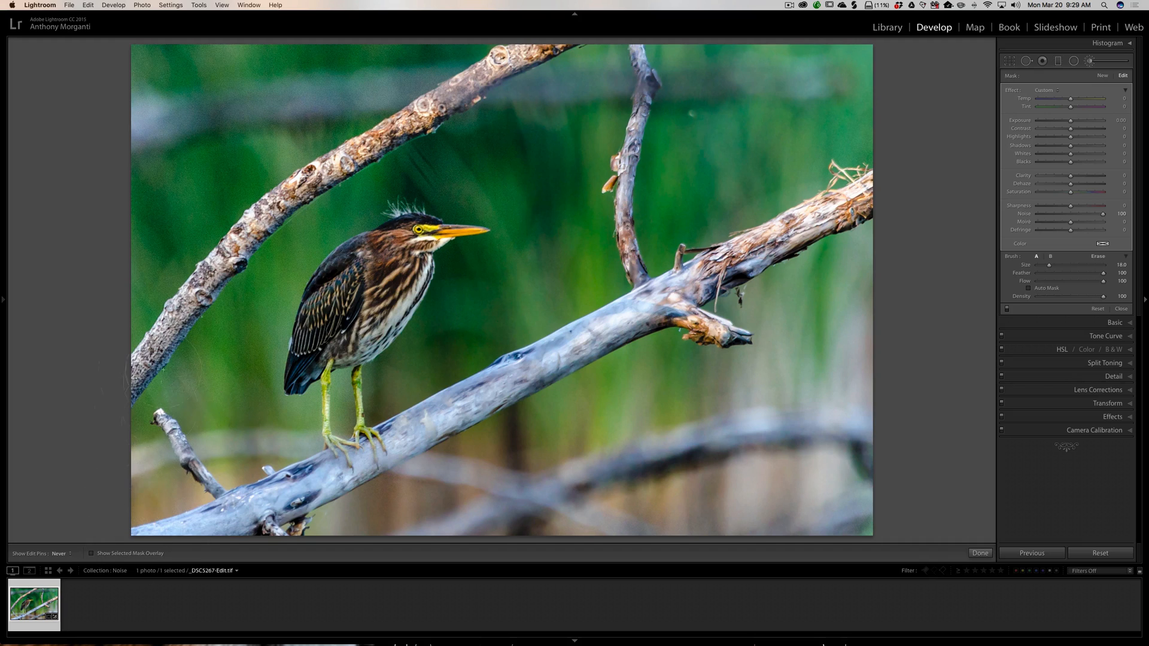
pyautogui.moveTo(339, 183)
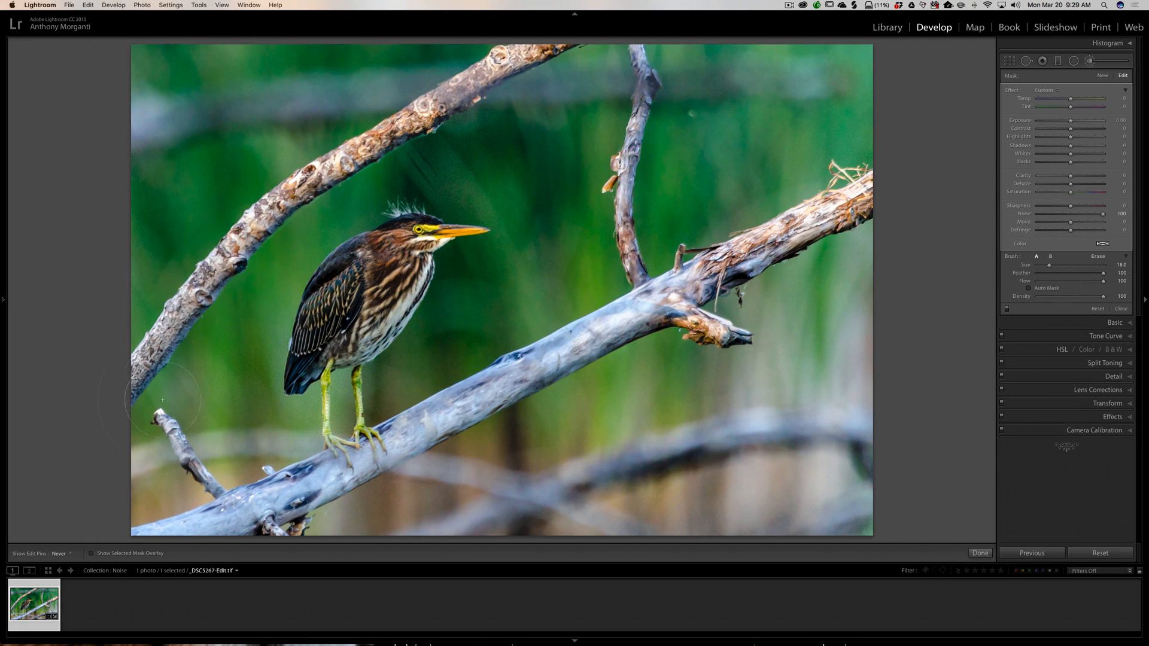
pyautogui.moveTo(474, 166)
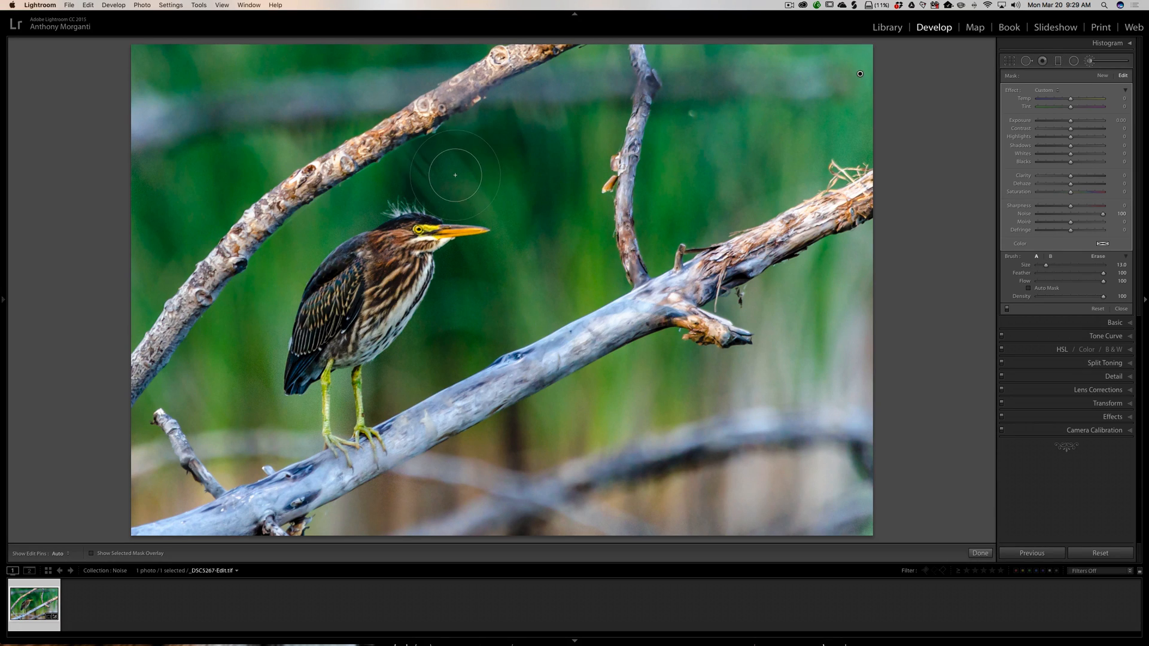
# - Close the Adjustment Brush after painting noise reduction, and expand the Detail panel
pyautogui.click(62, 553)
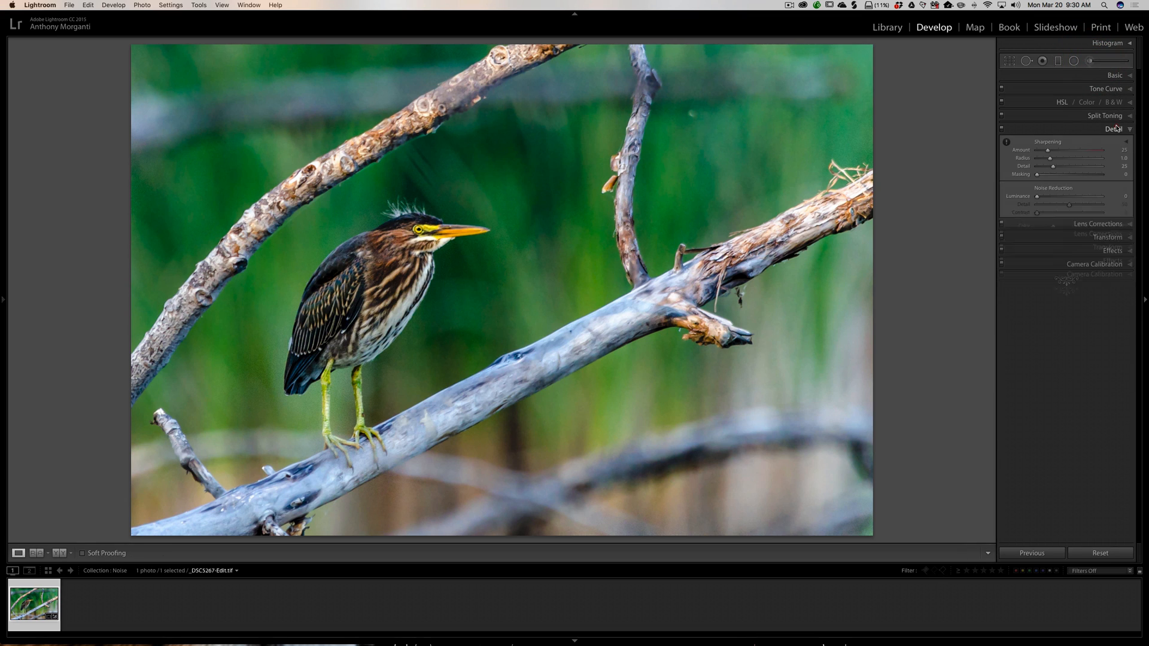
# - Set global Luminance noise reduction to 21 and reopen the Adjustment Brush
pyautogui.click(1054, 187)
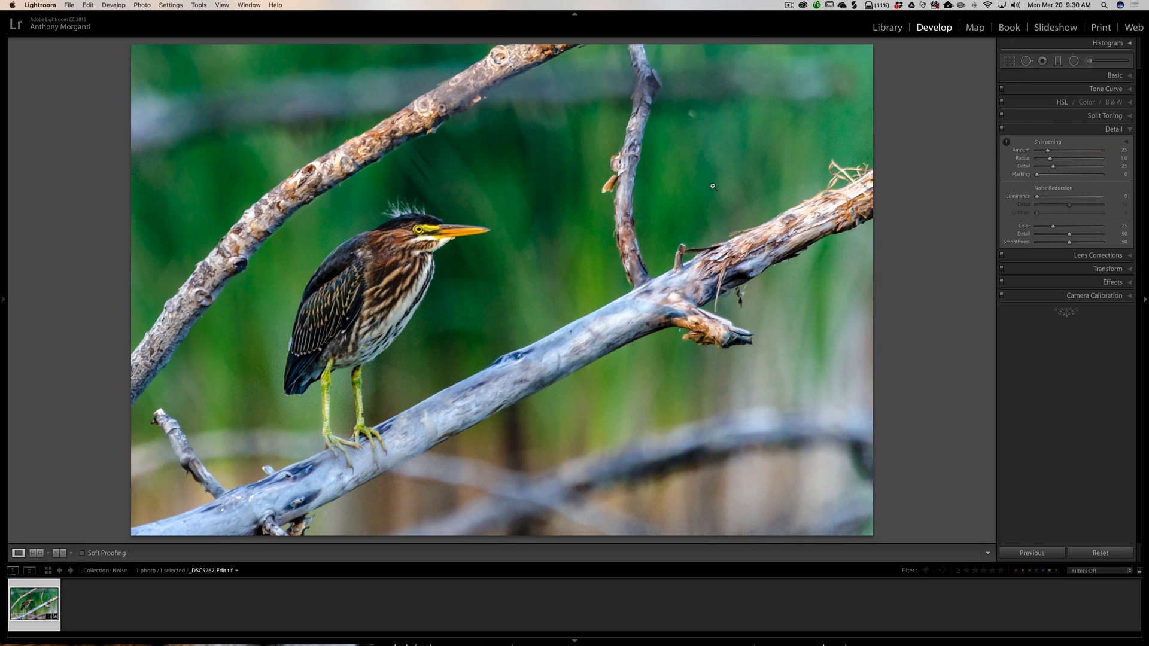
pyautogui.moveTo(705, 186)
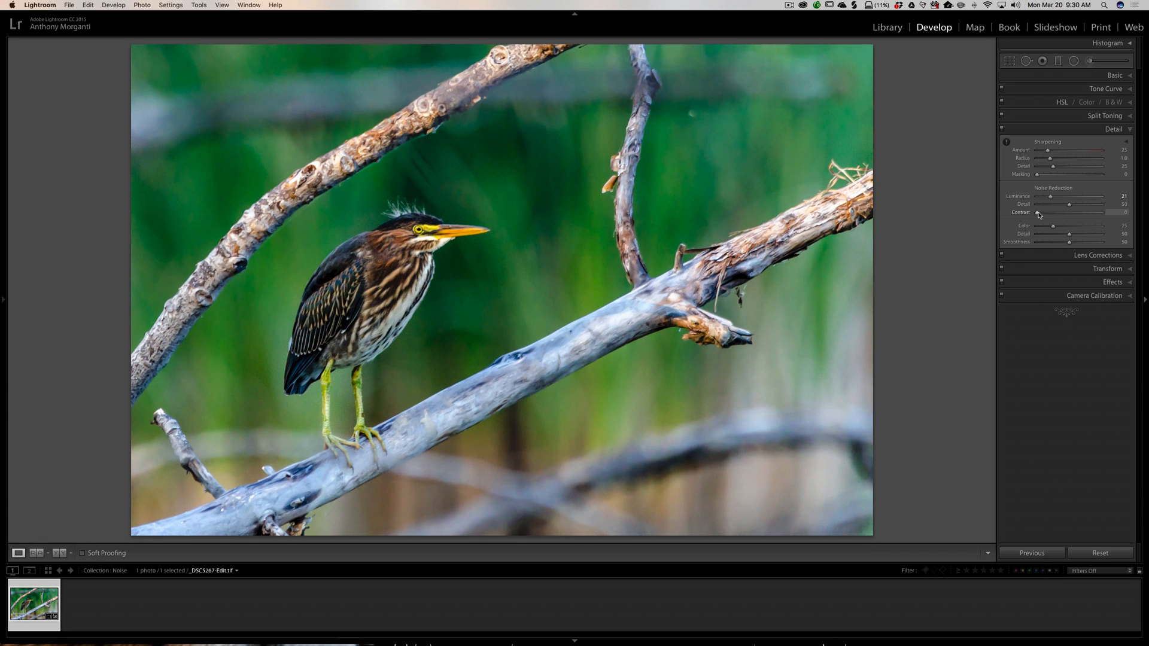
pyautogui.moveTo(1042, 215)
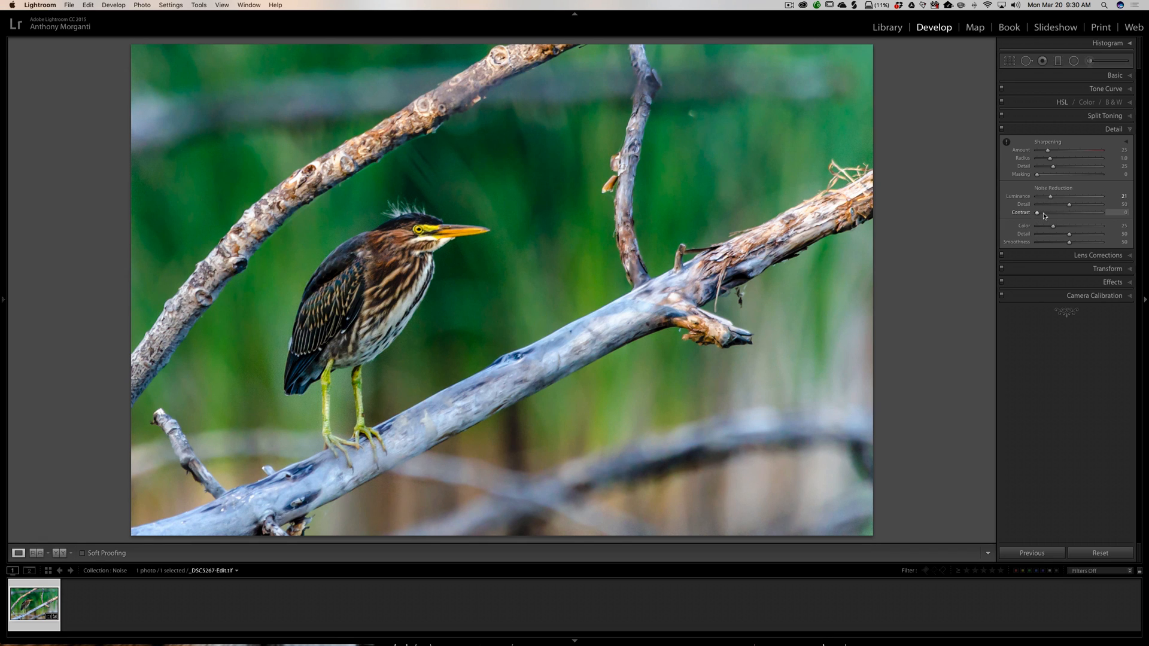
pyautogui.moveTo(780, 125)
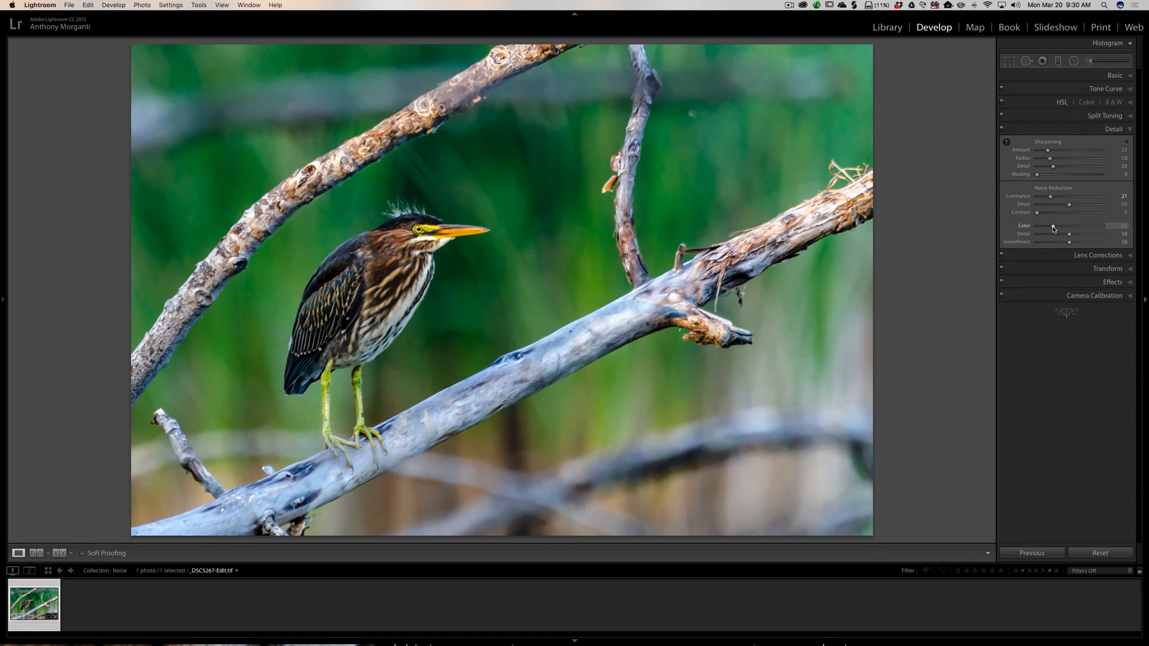
pyautogui.moveTo(1075, 192)
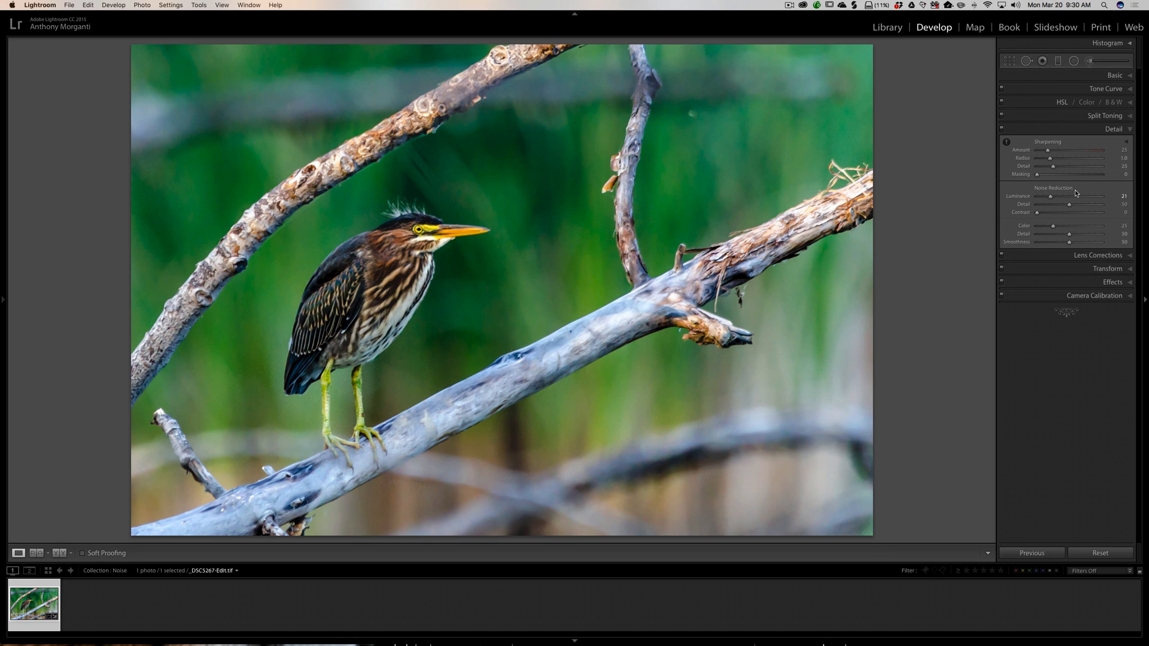
pyautogui.moveTo(1085, 165)
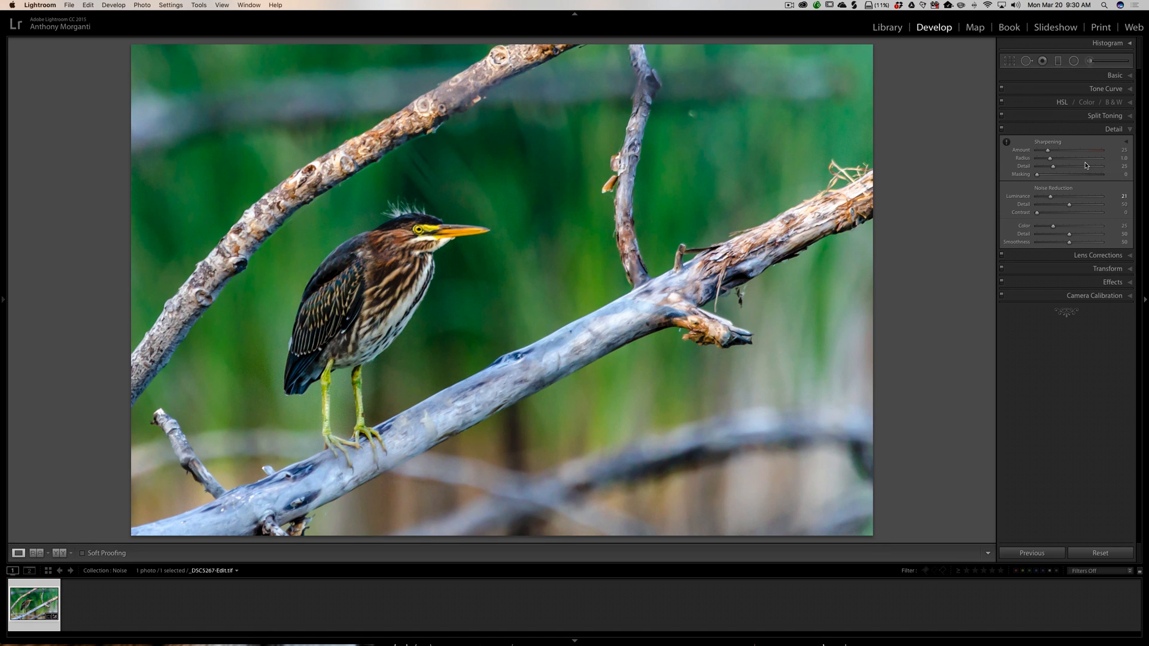
pyautogui.click(1113, 129)
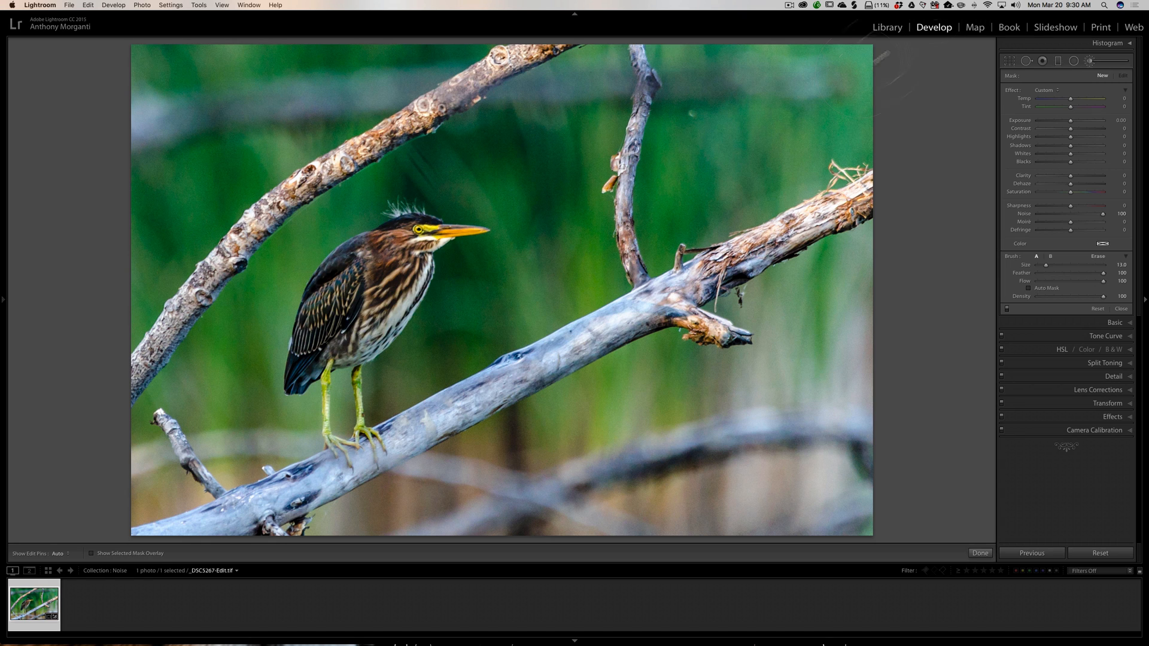
# - Set Luminance 71, Detail 60, Contrast 12, Color 65, then add a Sharpness 79 brush
pyautogui.click(1089, 61)
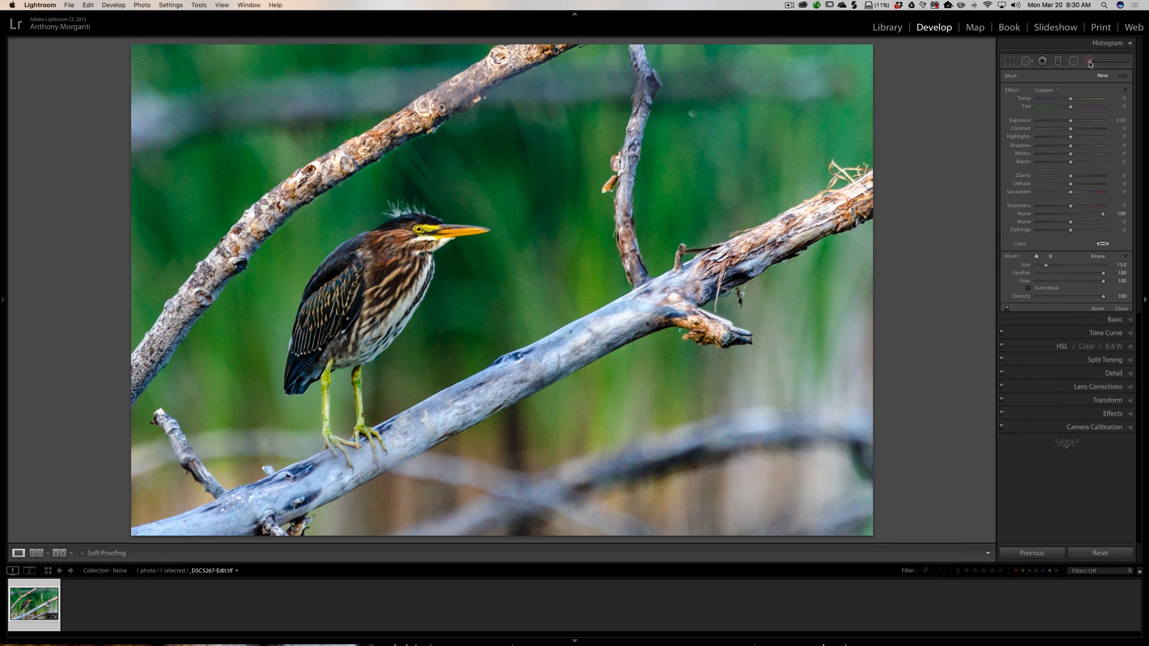
pyautogui.click(1097, 308)
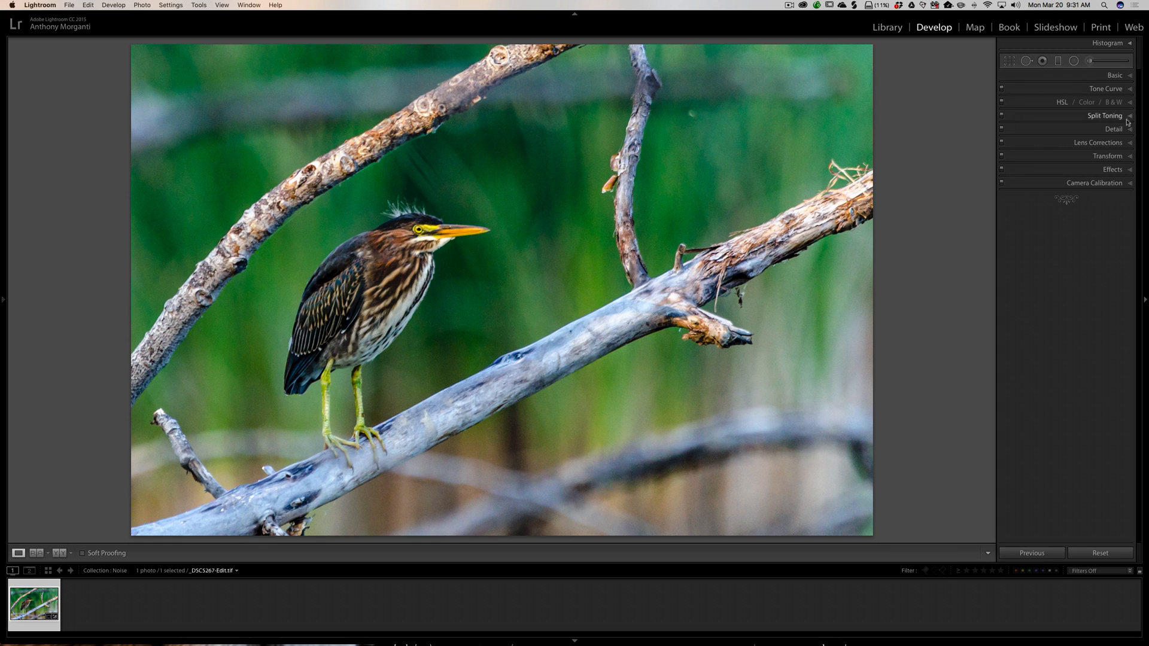
pyautogui.moveTo(1119, 126)
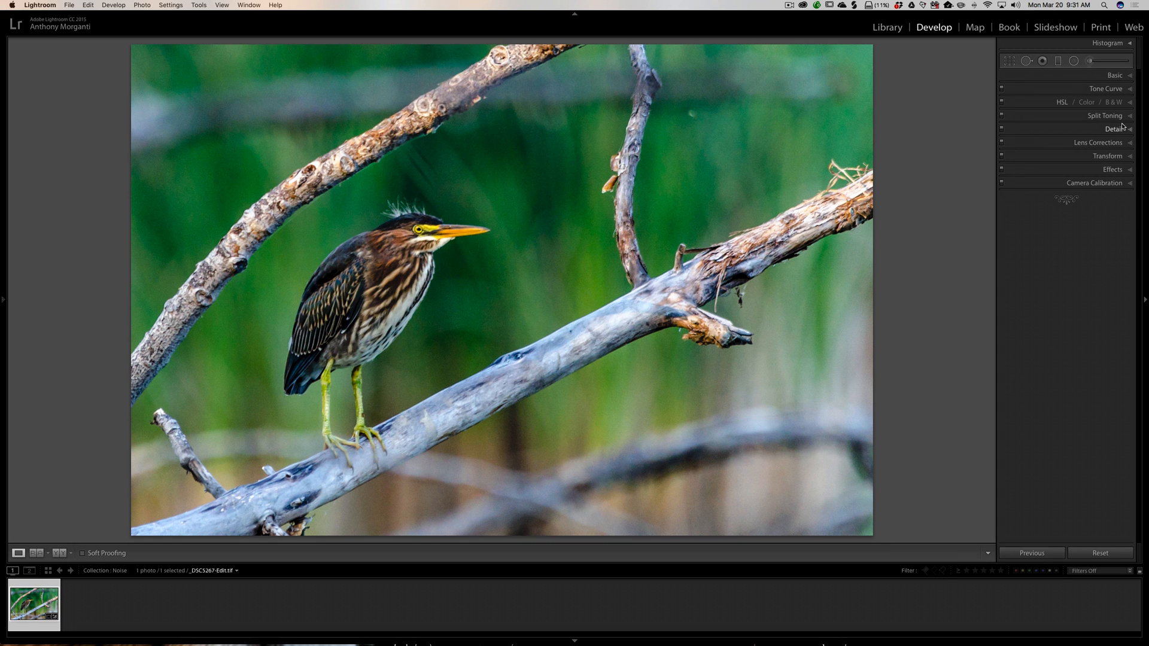
pyautogui.click(1113, 130)
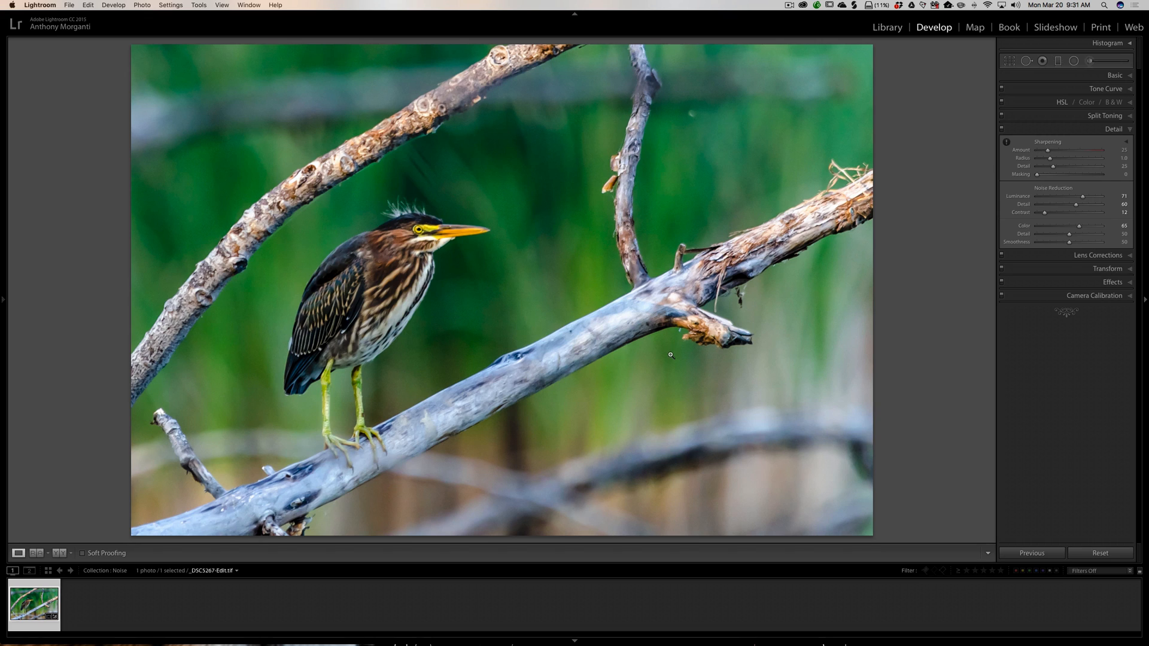
pyautogui.click(1113, 130)
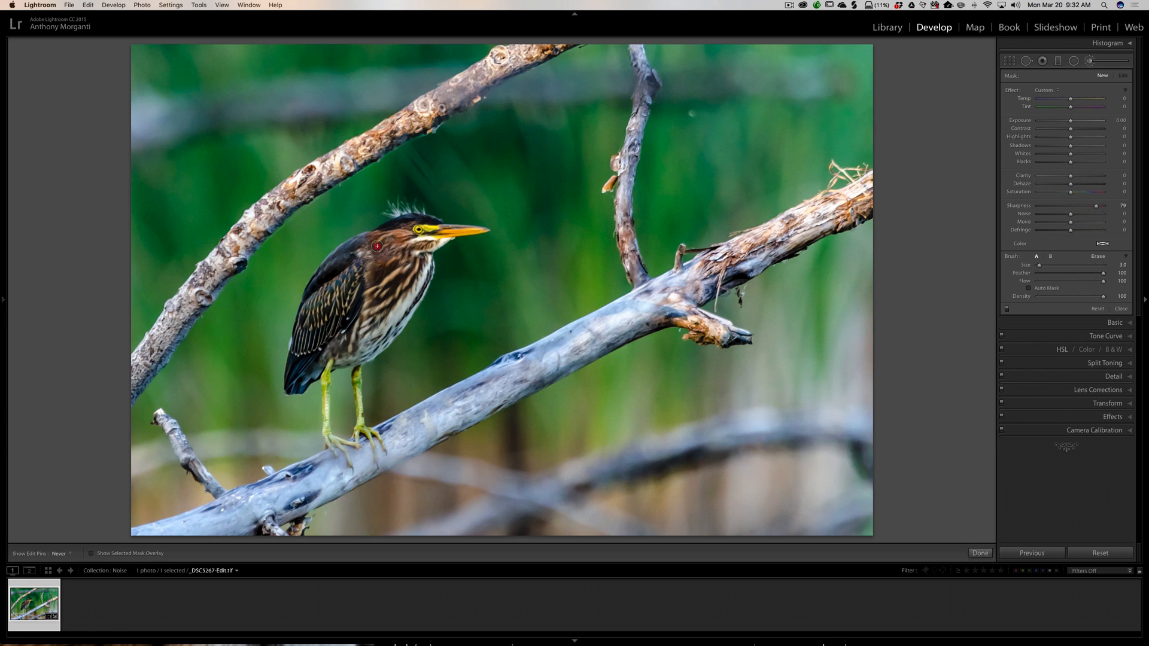
# - Paint Sharpness 79 over the heron, then close the Adjustment Brush
pyautogui.click(376, 247)
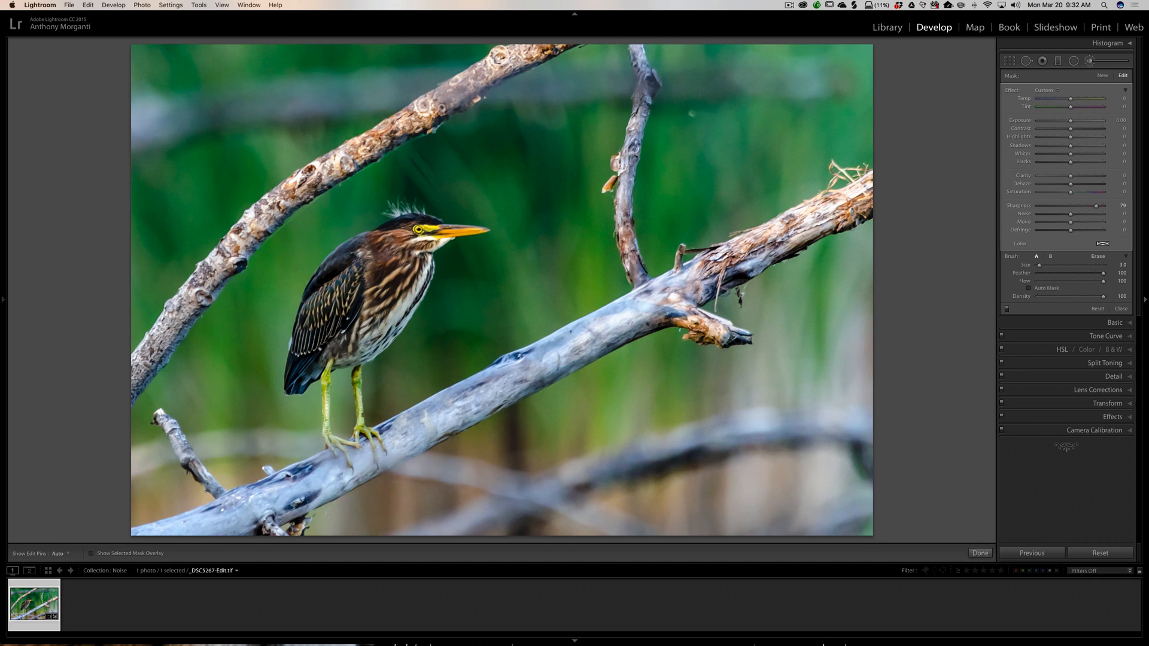
pyautogui.click(369, 336)
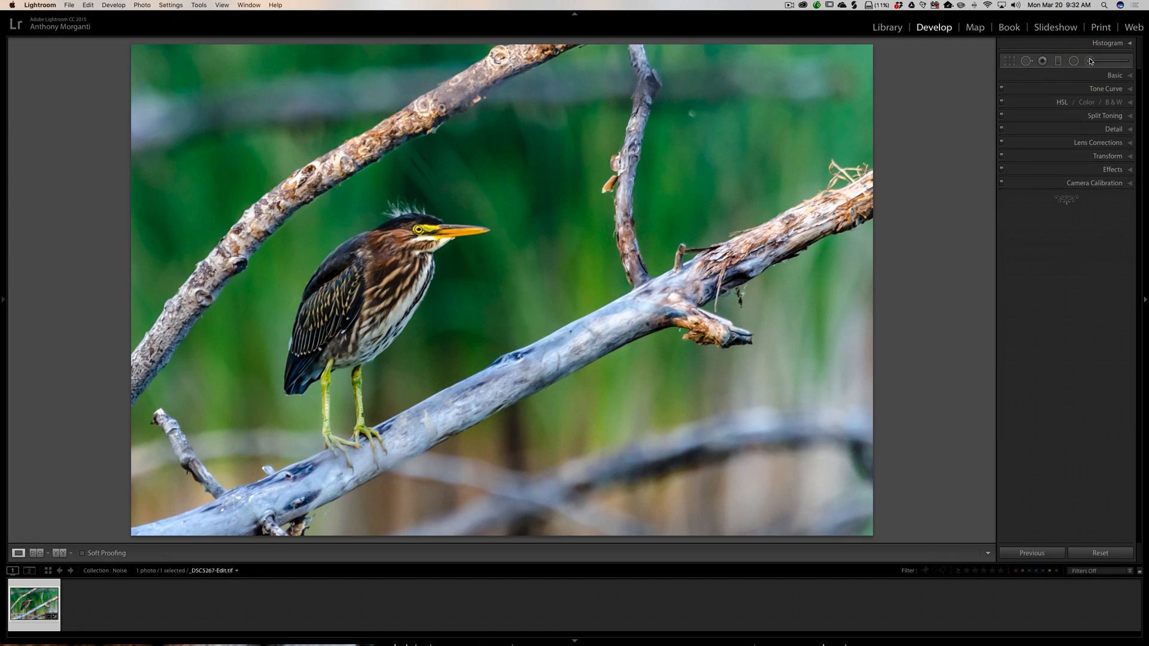
pyautogui.moveTo(1119, 142)
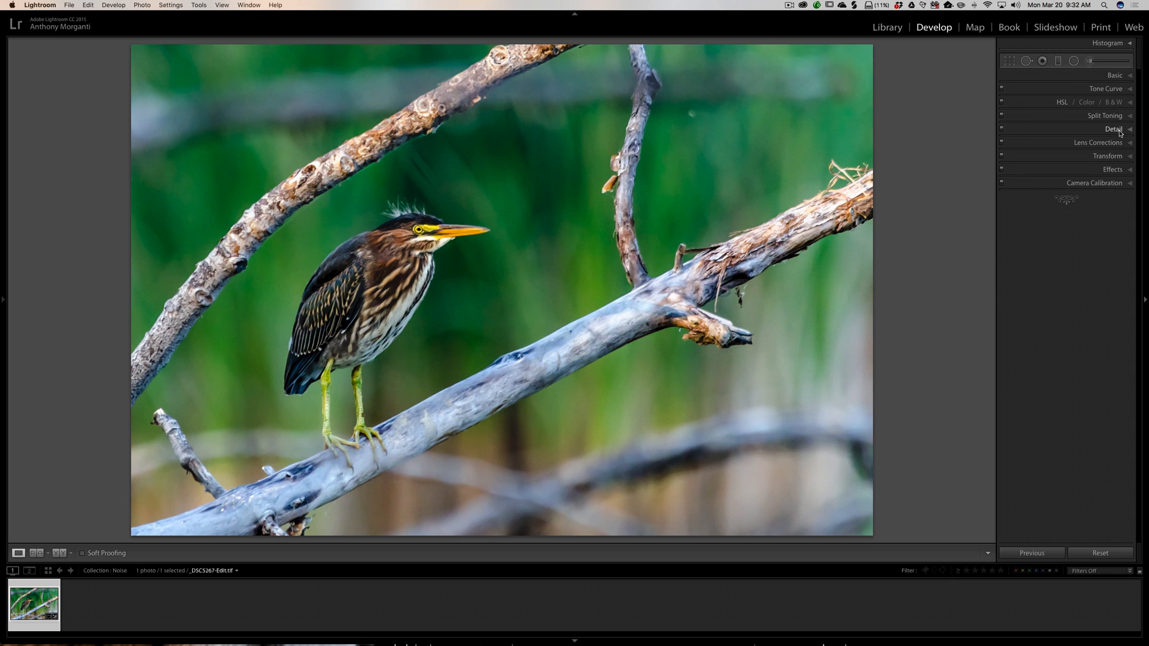
pyautogui.click(1113, 129)
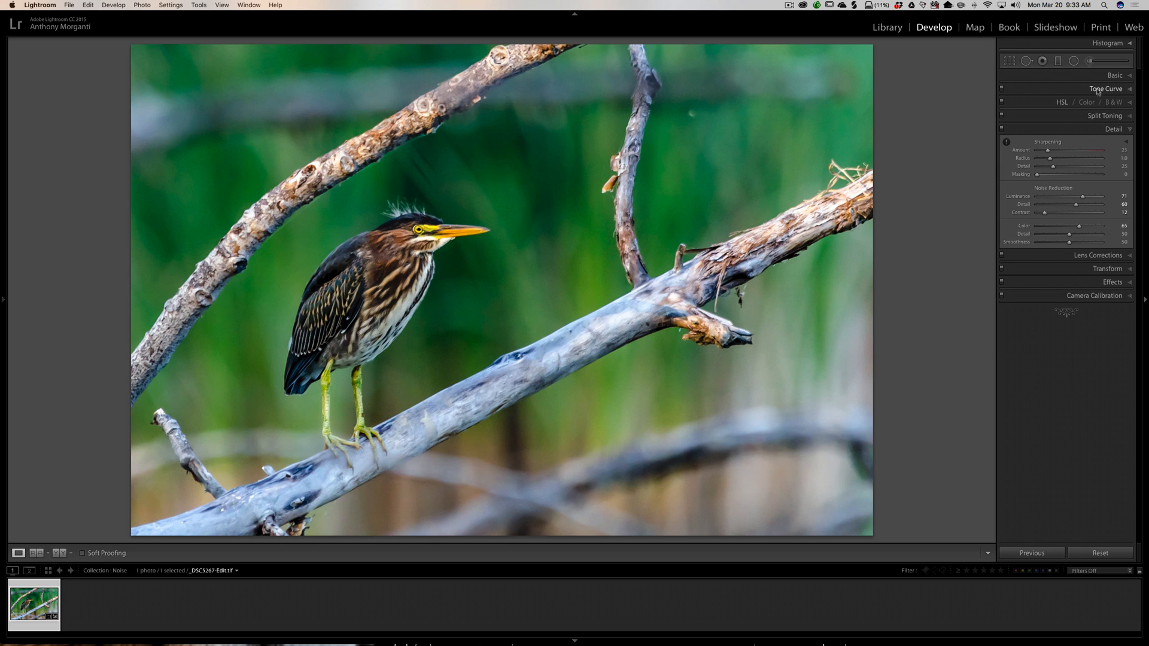
pyautogui.click(1112, 128)
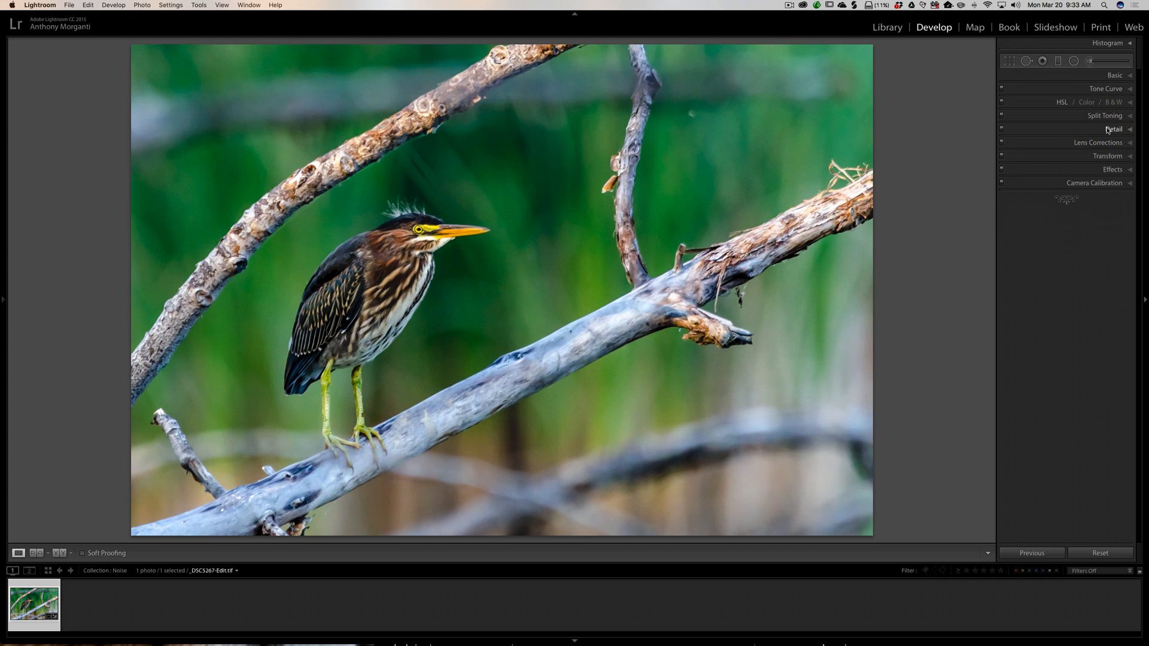